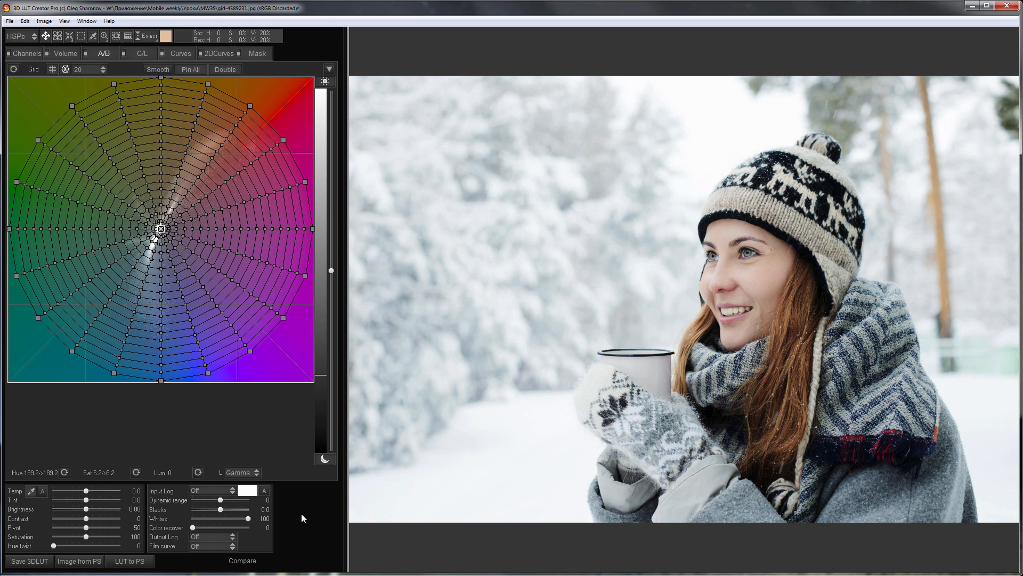
- Load the snowy car-interior reference photo above the winter portrait
{"action": "left_click", "coordinate": [242, 560]}
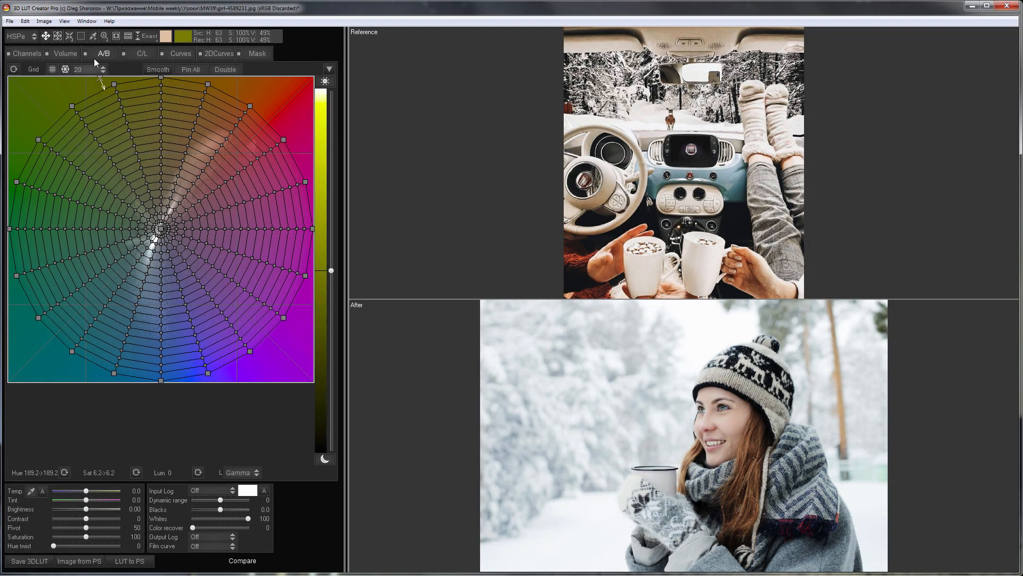
{"action": "left_click", "coordinate": [104, 36]}
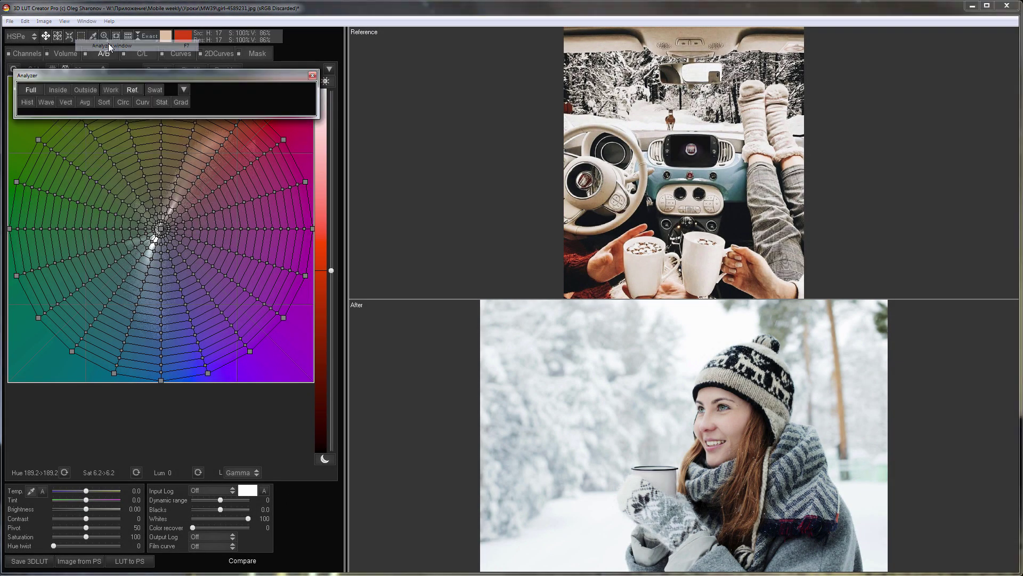
{"action": "left_click", "coordinate": [65, 103]}
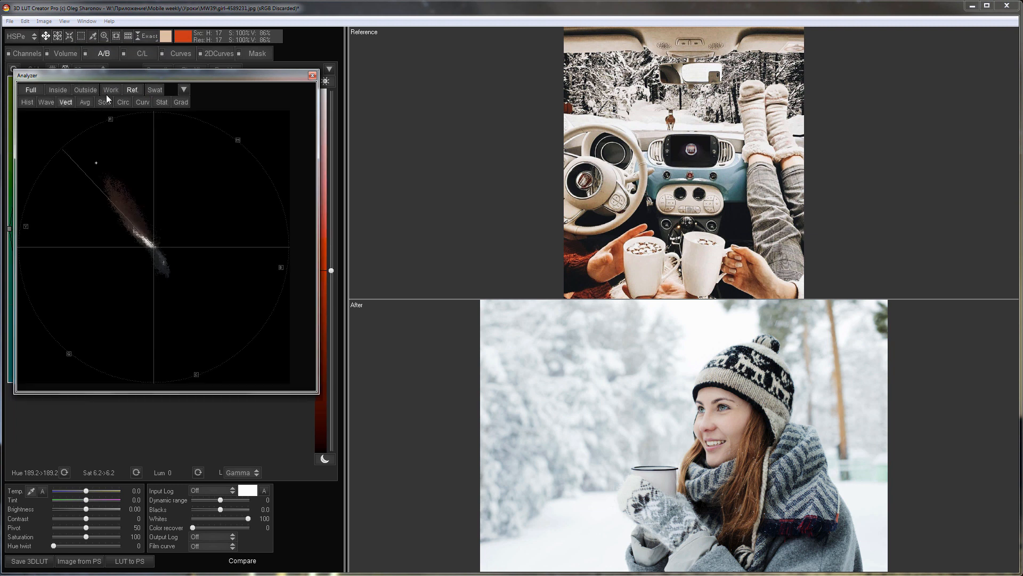
{"action": "mouse_move", "coordinate": [146, 221]}
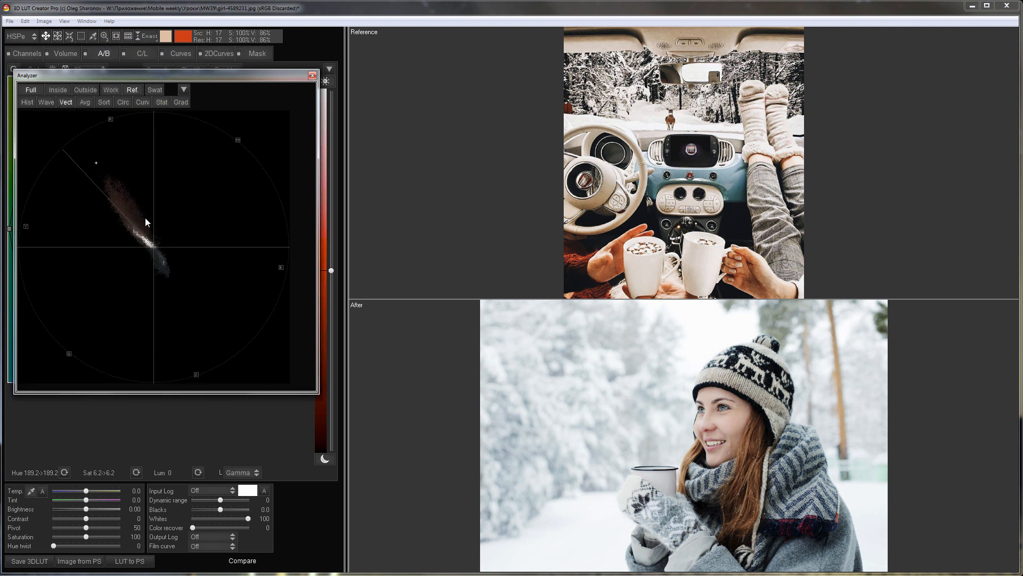
{"action": "mouse_move", "coordinate": [143, 203]}
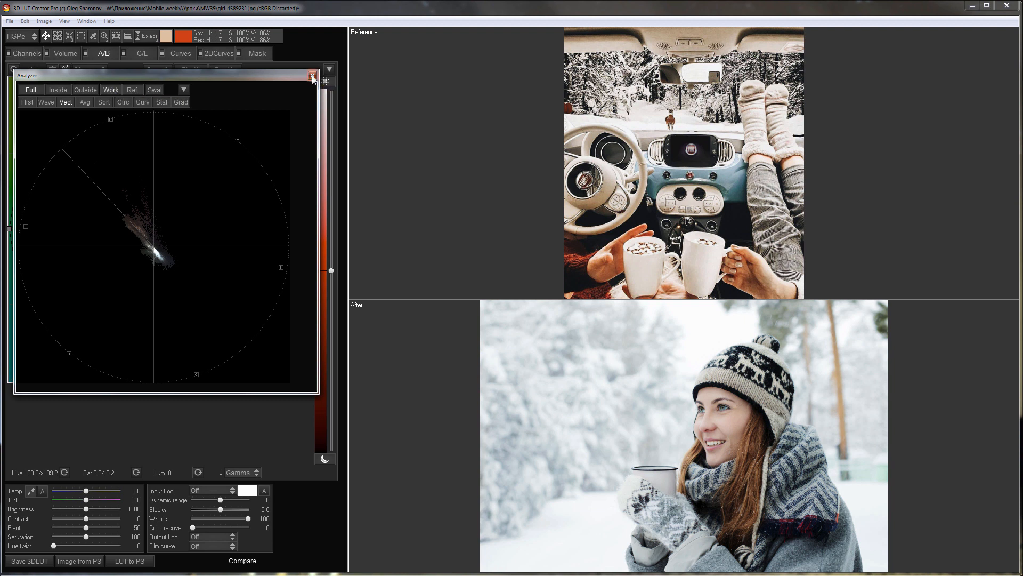
{"action": "left_click", "coordinate": [141, 54]}
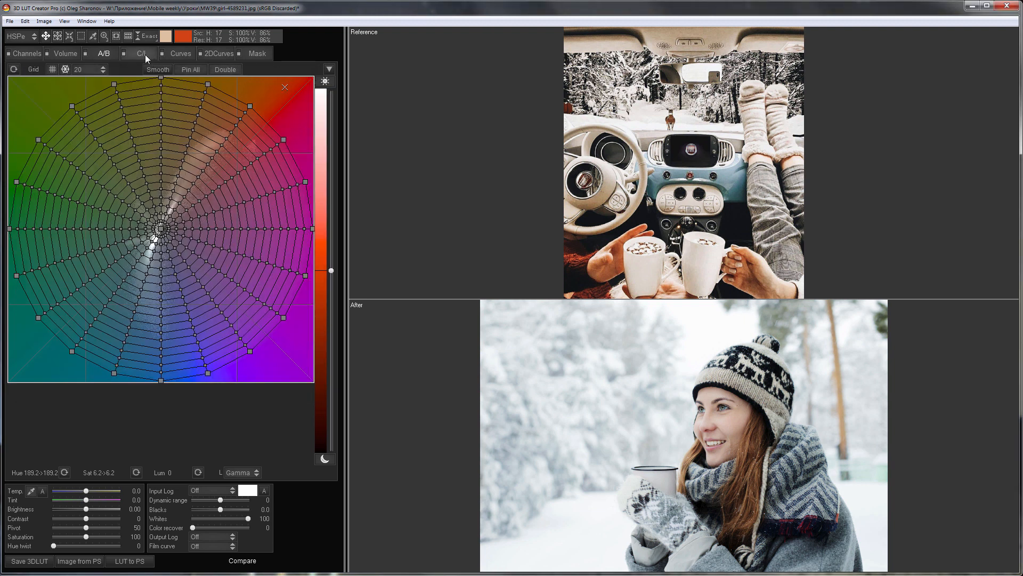
- Switch to the C/L chroma-lightness grid editor for the portrait
{"action": "left_click", "coordinate": [142, 53]}
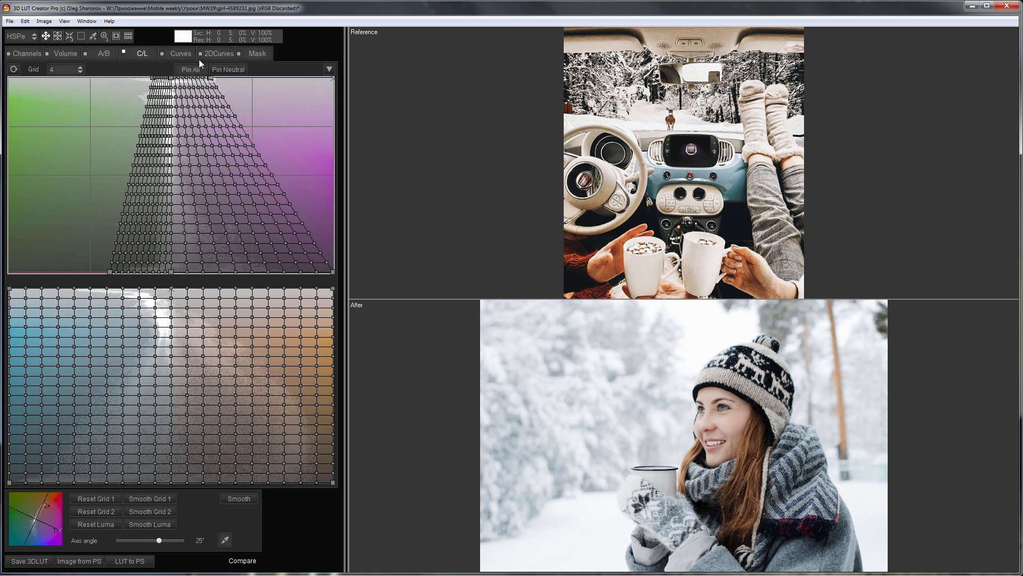
{"action": "mouse_move", "coordinate": [190, 69]}
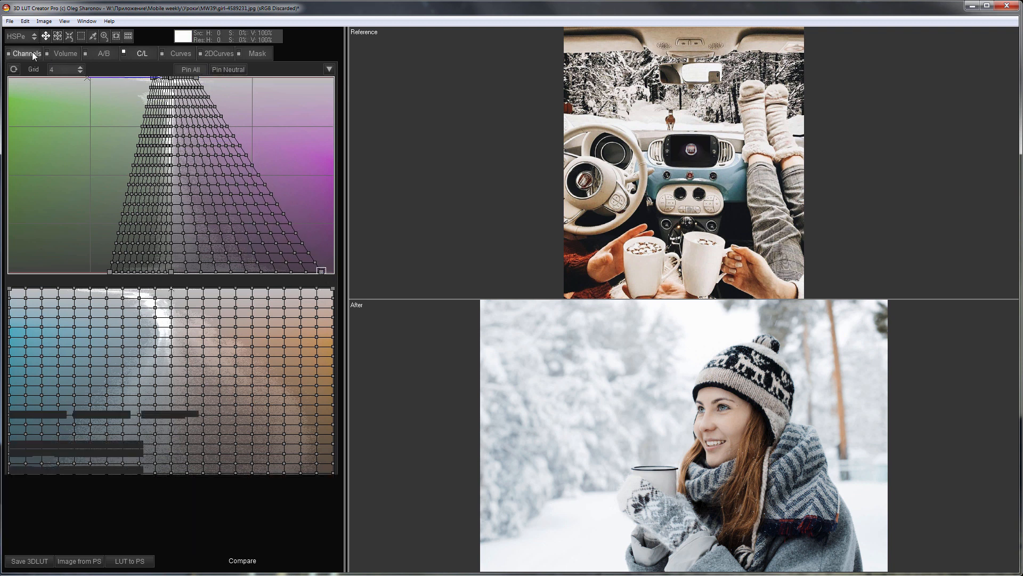
- In Channels camera-calibration mode, drag the red primary up and left to pull red out of green and blue
{"action": "left_click", "coordinate": [55, 69]}
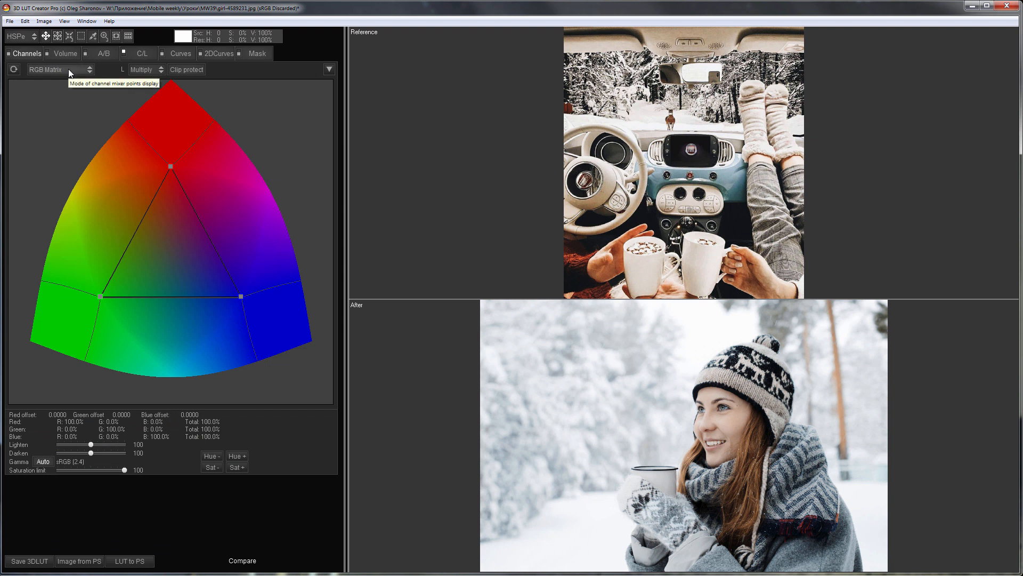
{"action": "left_click", "coordinate": [60, 69]}
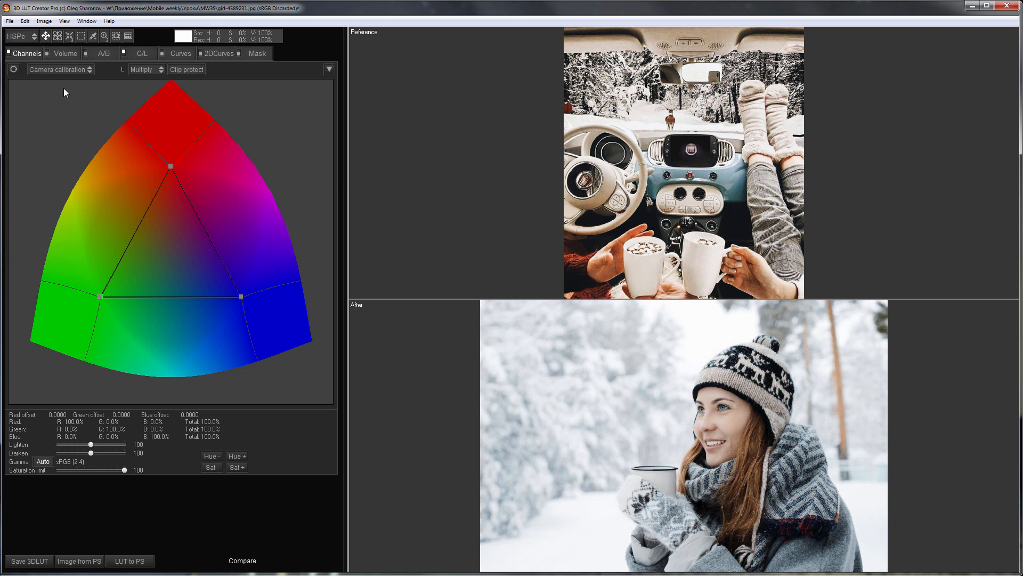
{"action": "left_click_drag", "start_coordinate": [170, 166], "coordinate": [170, 149]}
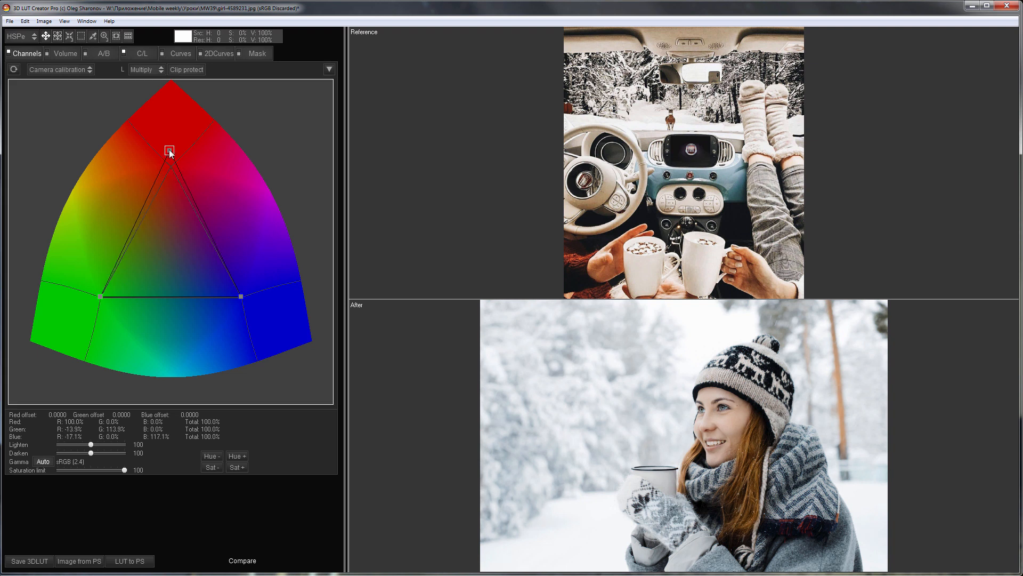
{"action": "left_click_drag", "start_coordinate": [169, 150], "coordinate": [164, 144]}
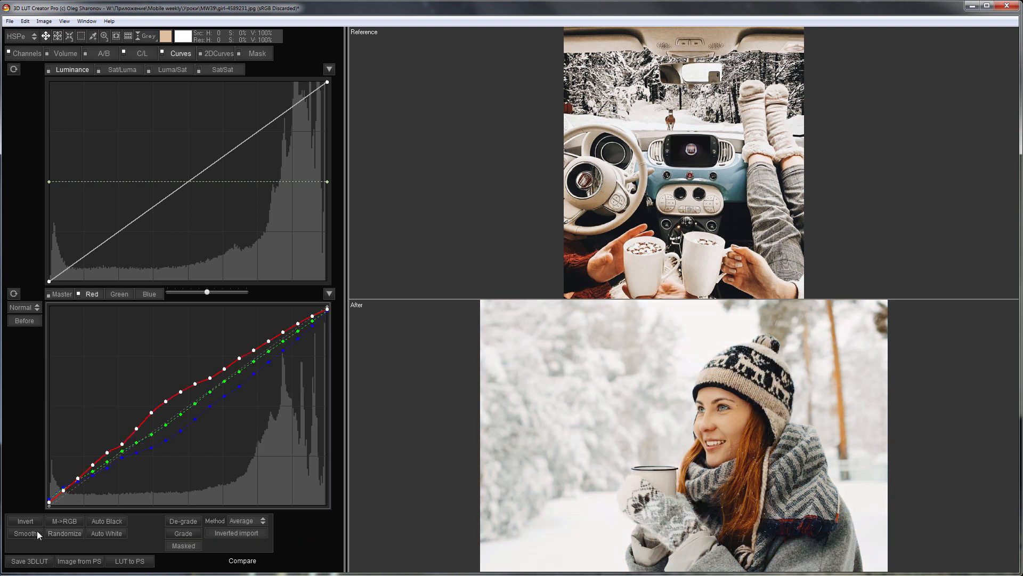
- Smooth the RGB curves twice, then shape a Luma/Sat curve lowering highlight saturation and slightly raising shadows
{"action": "left_click", "coordinate": [26, 533]}
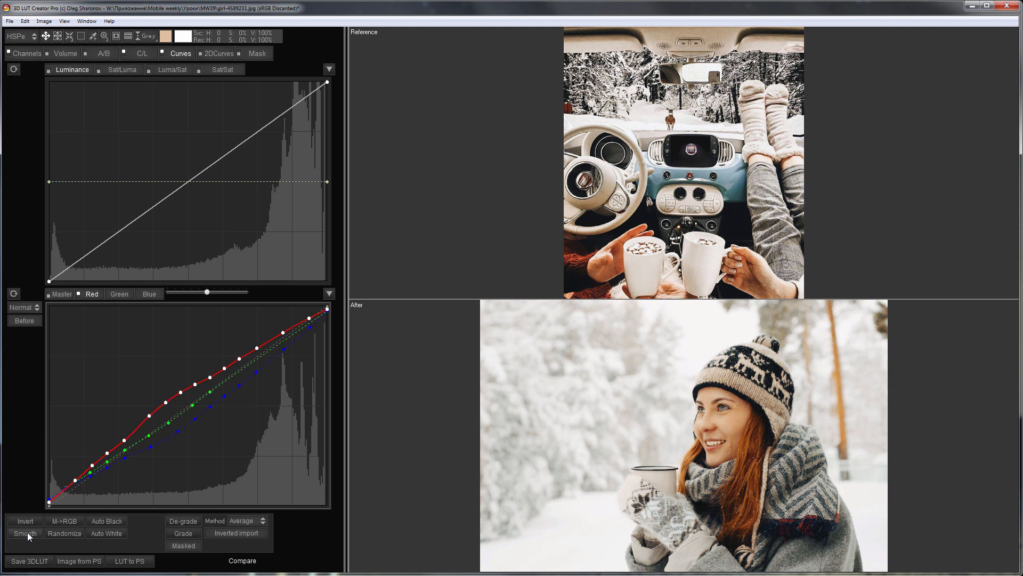
{"action": "left_click", "coordinate": [24, 533]}
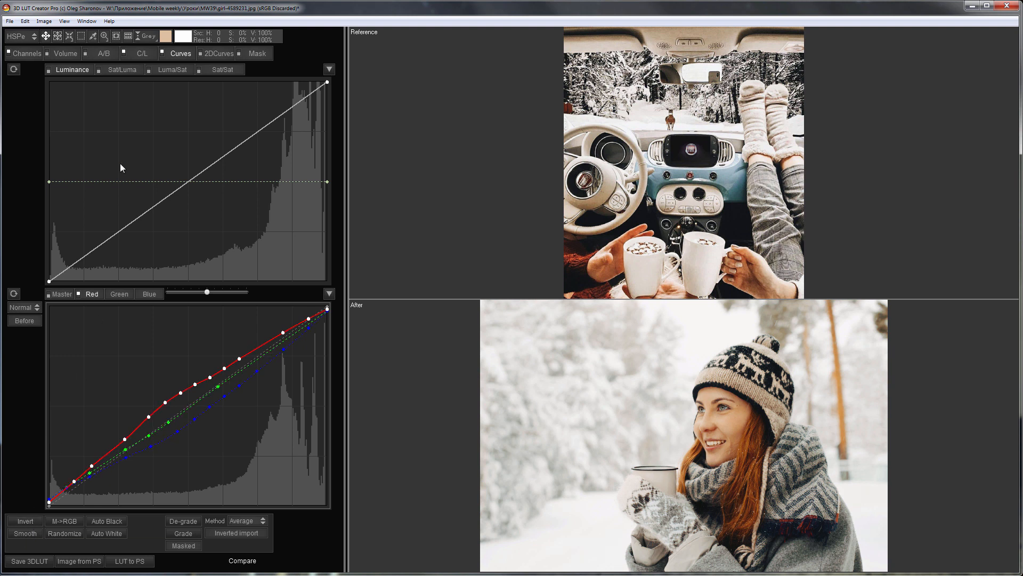
{"action": "left_click", "coordinate": [172, 70]}
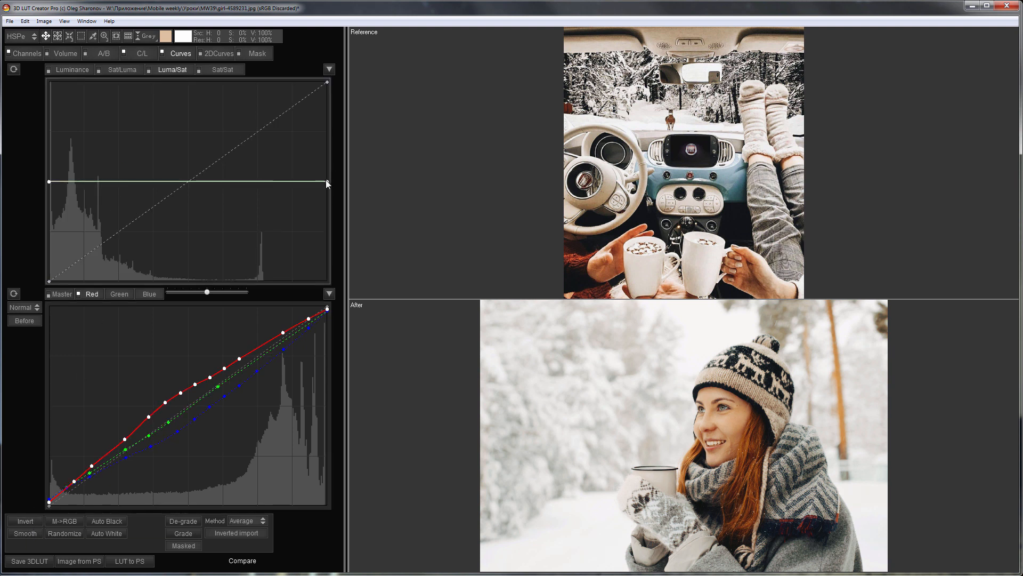
{"action": "left_click_drag", "start_coordinate": [326, 183], "coordinate": [326, 210]}
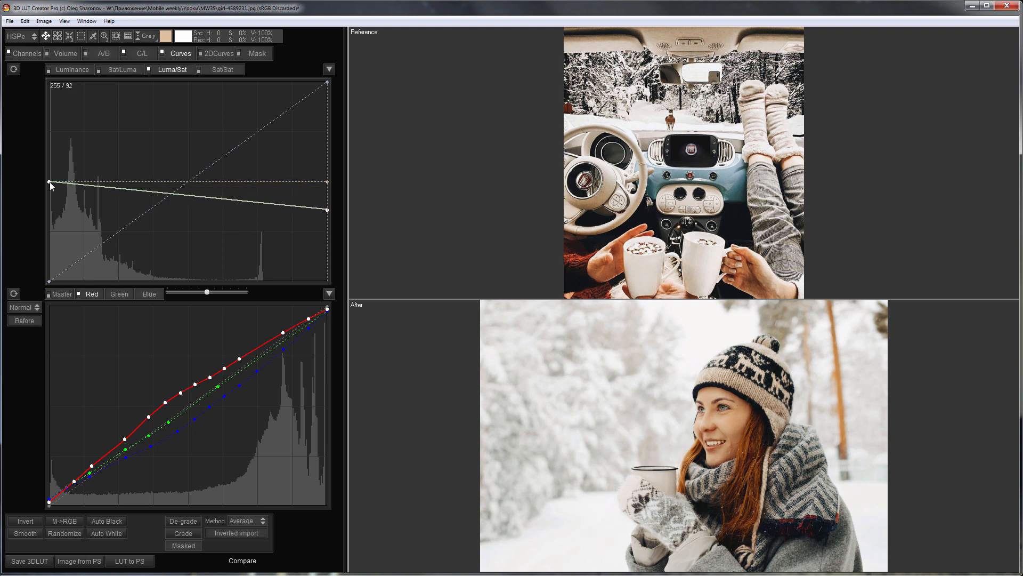
{"action": "left_click_drag", "start_coordinate": [50, 184], "coordinate": [50, 178]}
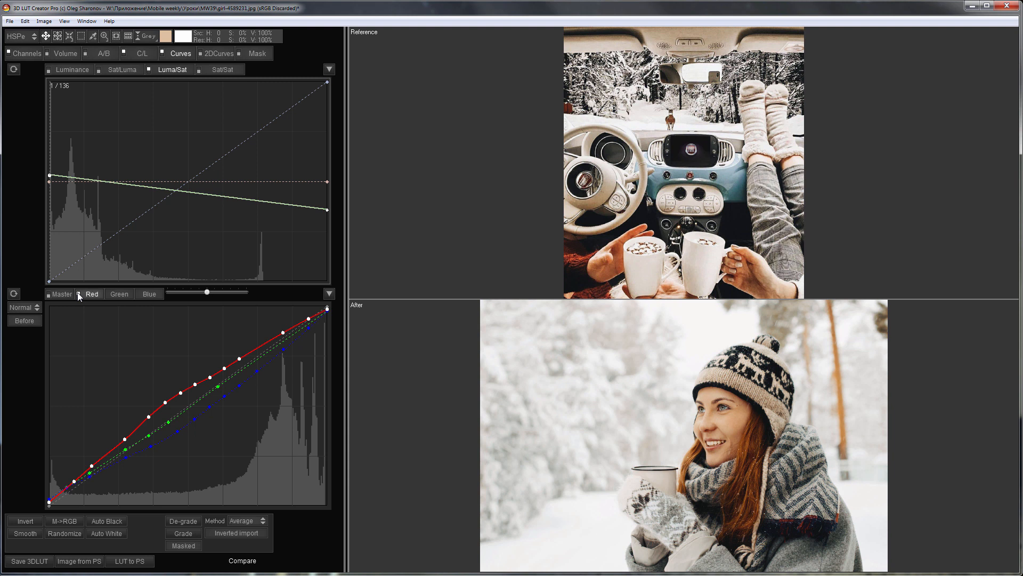
- Set the mask destination to Curves with a rising Warmth mask favouring warm tones
{"action": "left_click", "coordinate": [257, 53]}
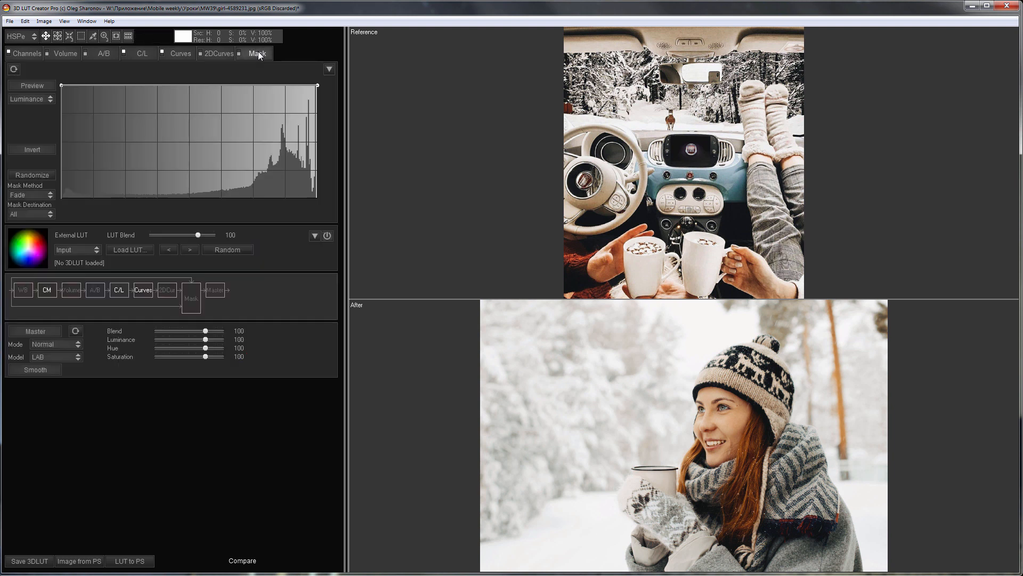
{"action": "left_click", "coordinate": [30, 215]}
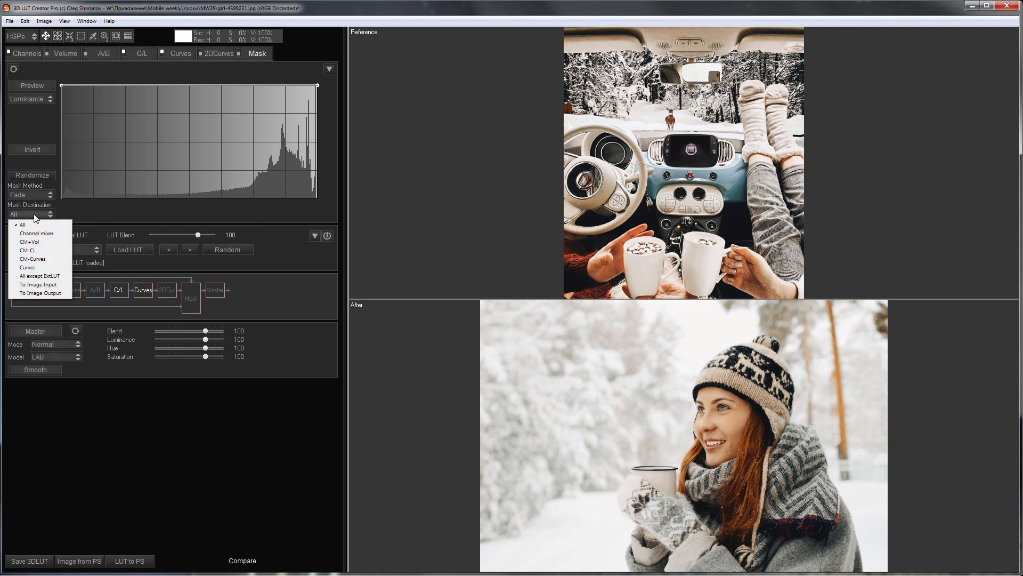
{"action": "left_click", "coordinate": [28, 267]}
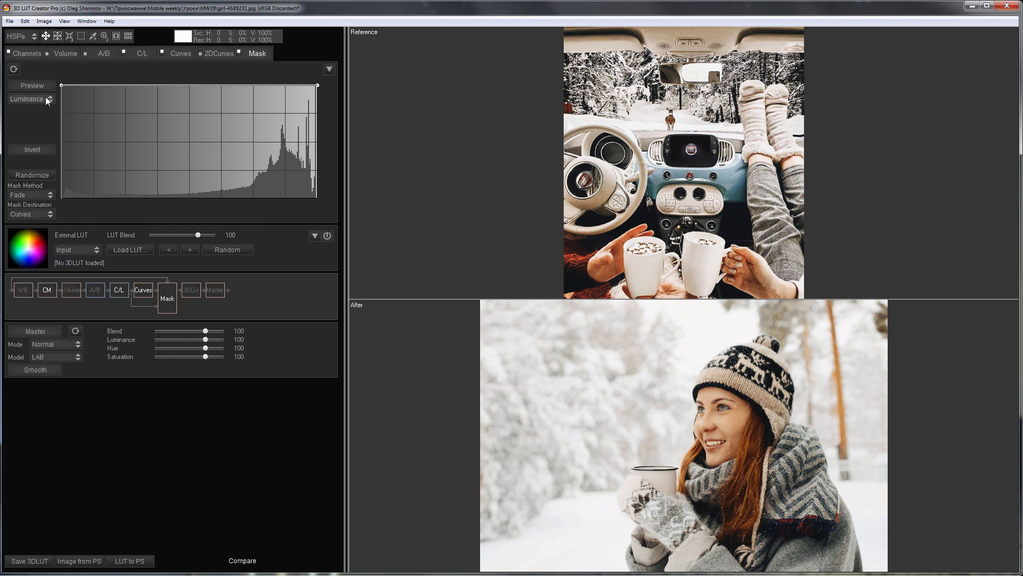
{"action": "left_click", "coordinate": [26, 98]}
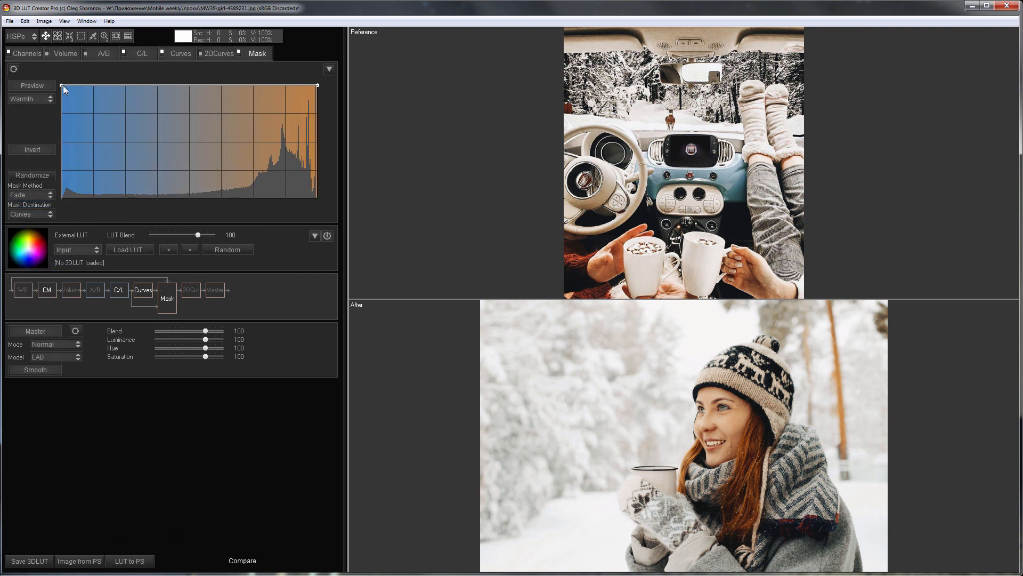
{"action": "left_click_drag", "start_coordinate": [63, 85], "coordinate": [129, 198]}
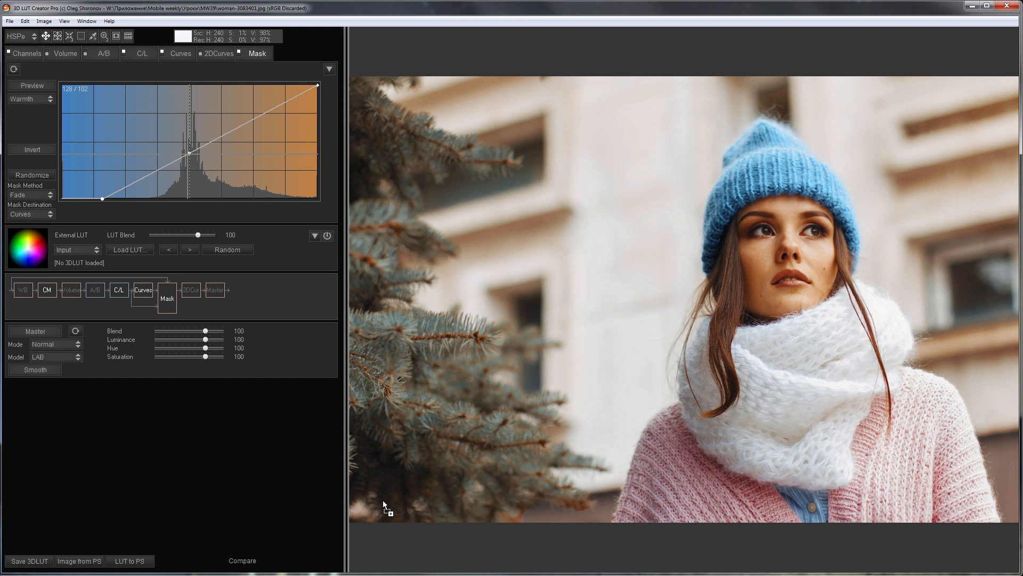
- Compare the blue-hat portrait against its ungraded Before version
{"action": "left_click", "coordinate": [242, 560]}
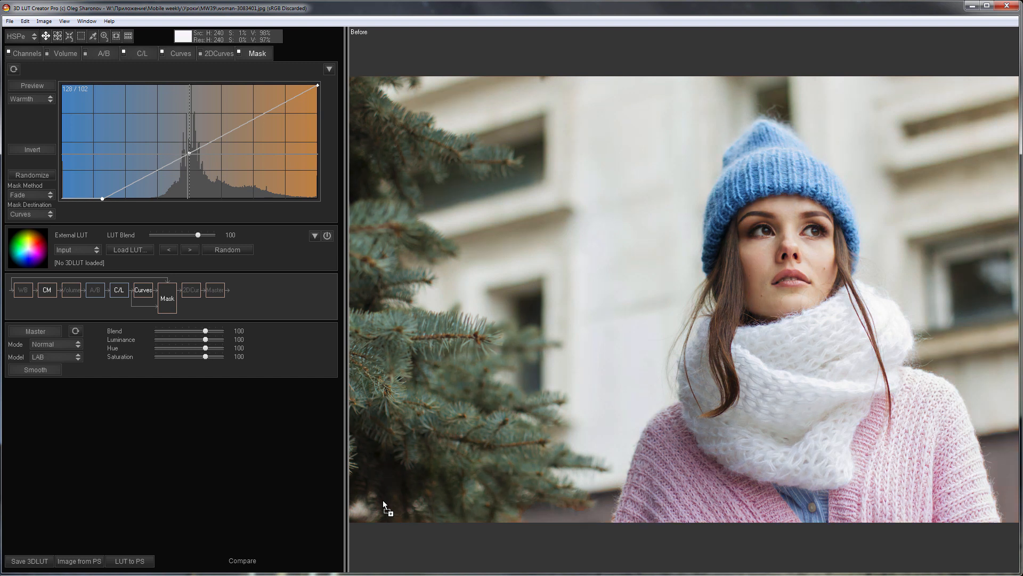